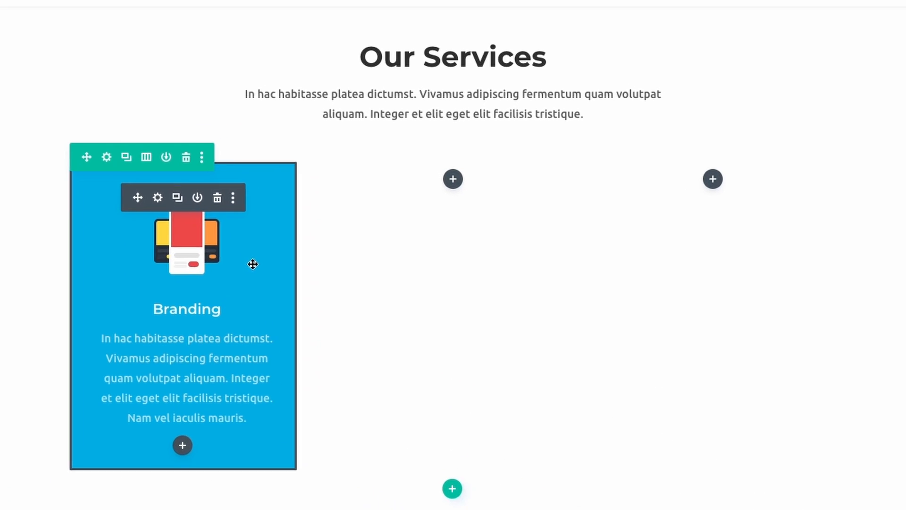
# Scroll to the Our Services row and retitle the middle Branding card 'Design'.
pyautogui.scroll(-3)
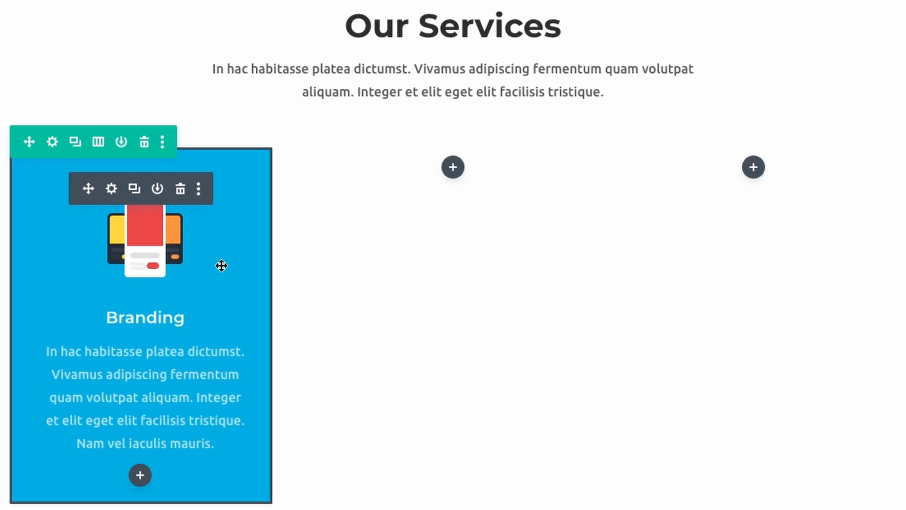
pyautogui.moveTo(177, 251)
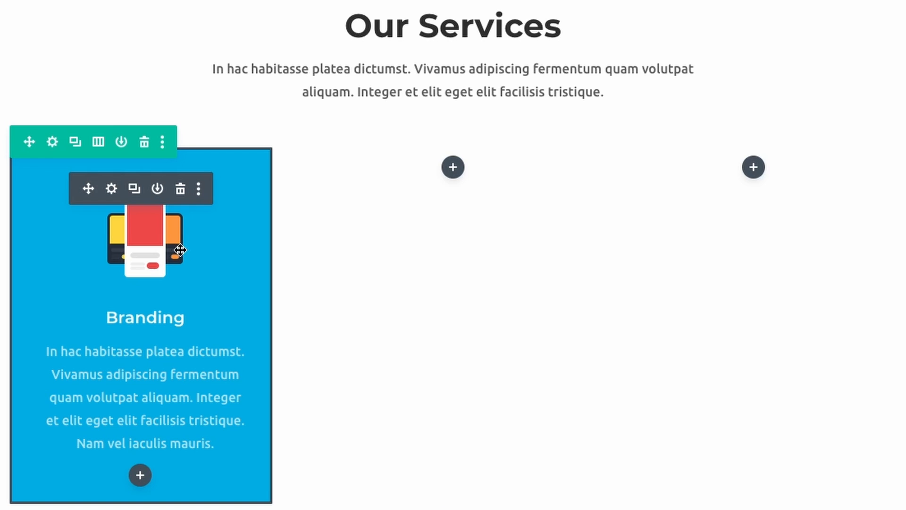
pyautogui.moveTo(135, 189)
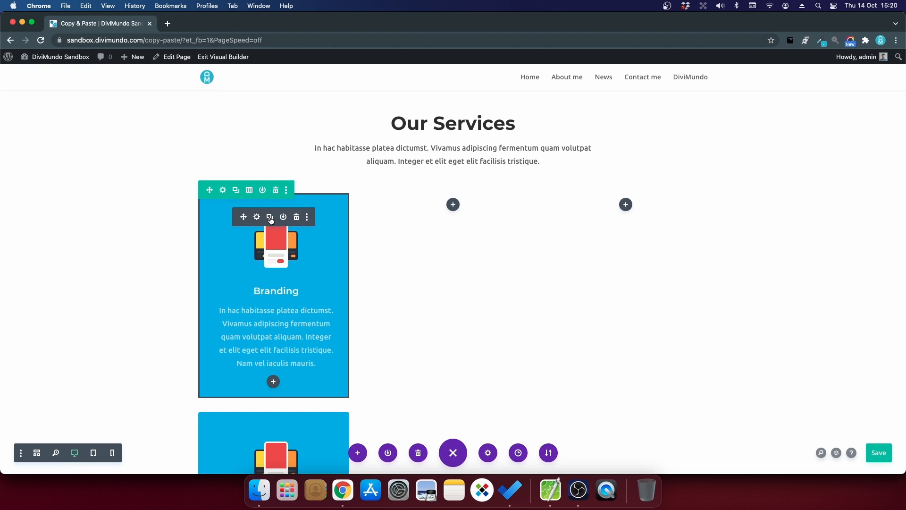
pyautogui.moveTo(262, 256)
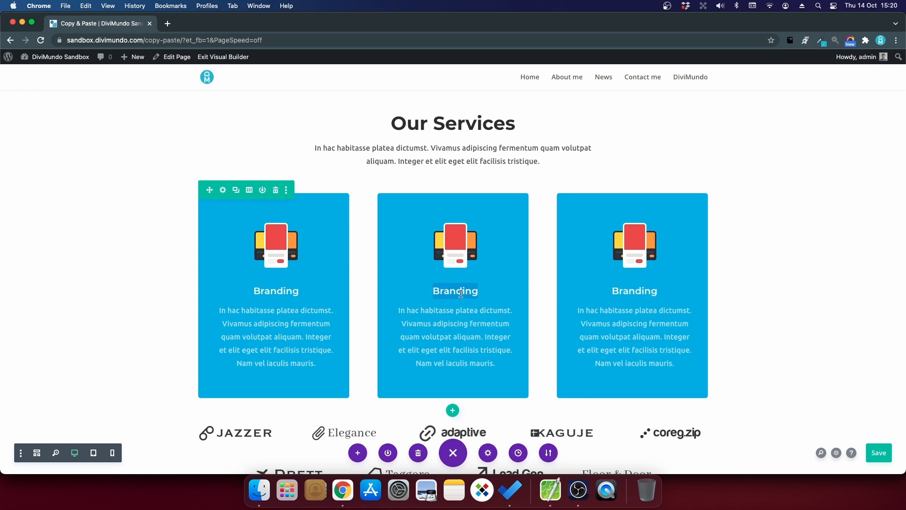
pyautogui.write('Design')
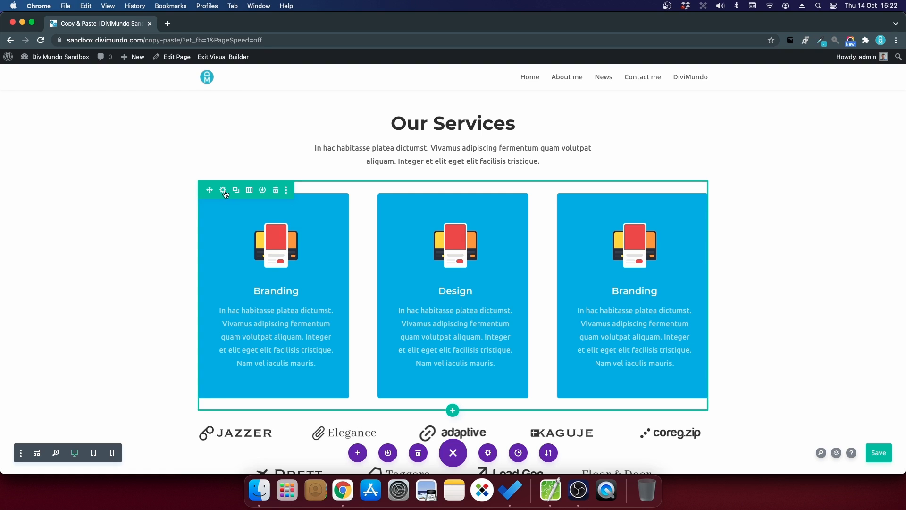
pyautogui.moveTo(222, 190)
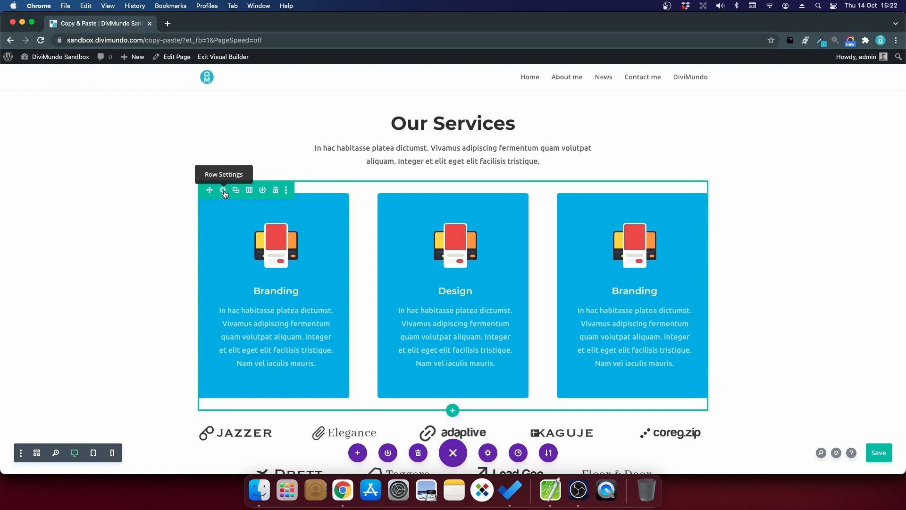
# Copy the three-card Branding/Design/Branding services row with Cmd+C.
pyautogui.press('cmd+c')
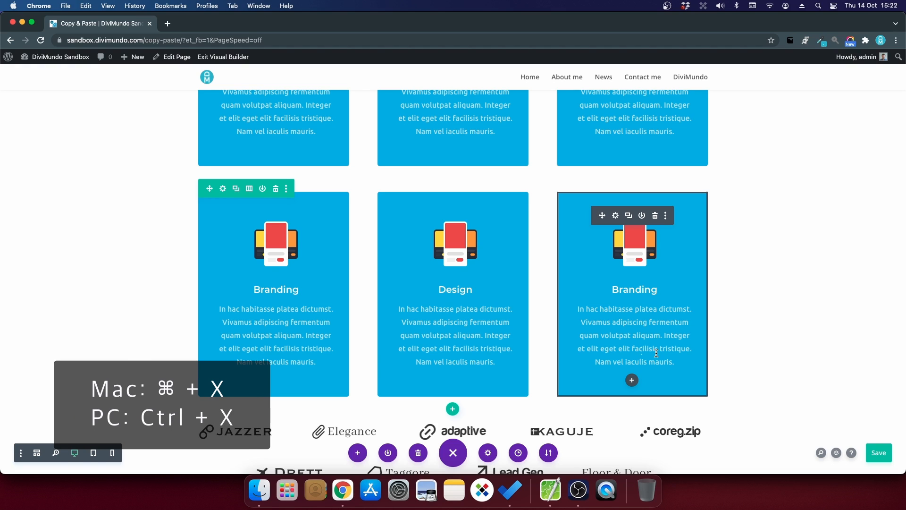
pyautogui.moveTo(715, 268)
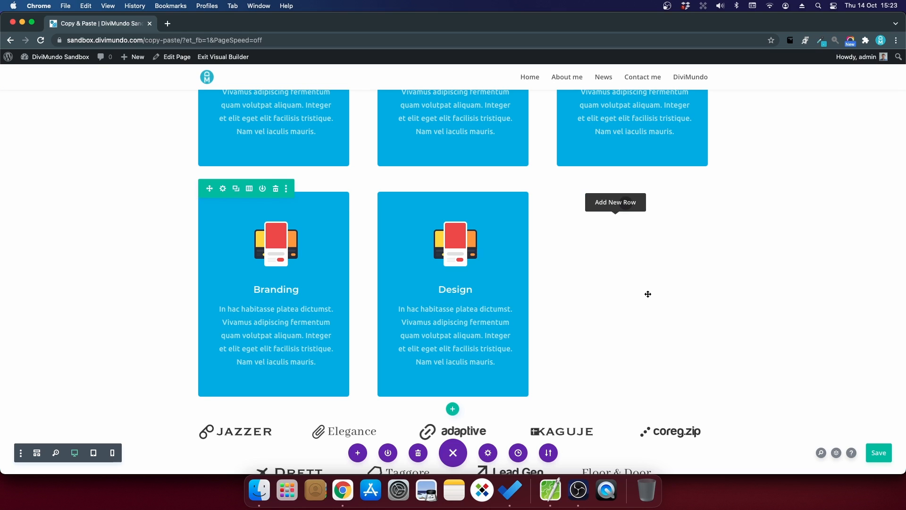
pyautogui.moveTo(331, 314)
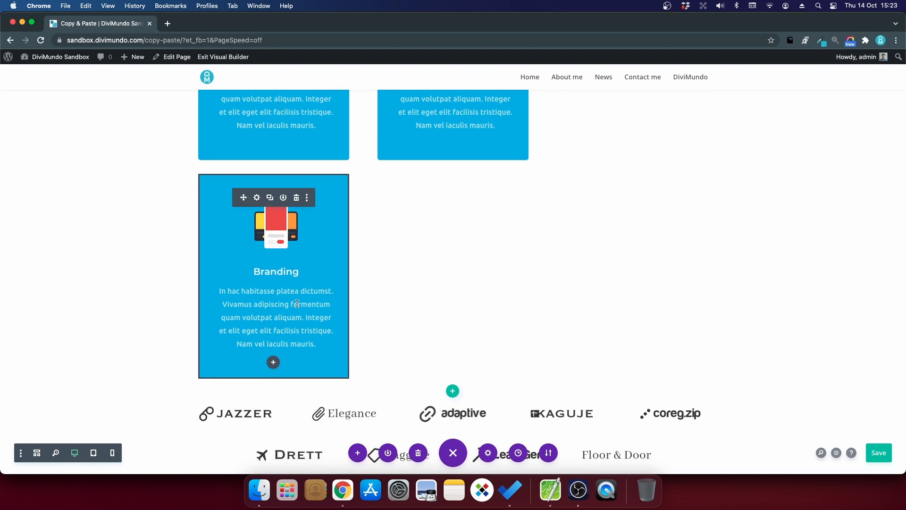
pyautogui.scroll(-3)
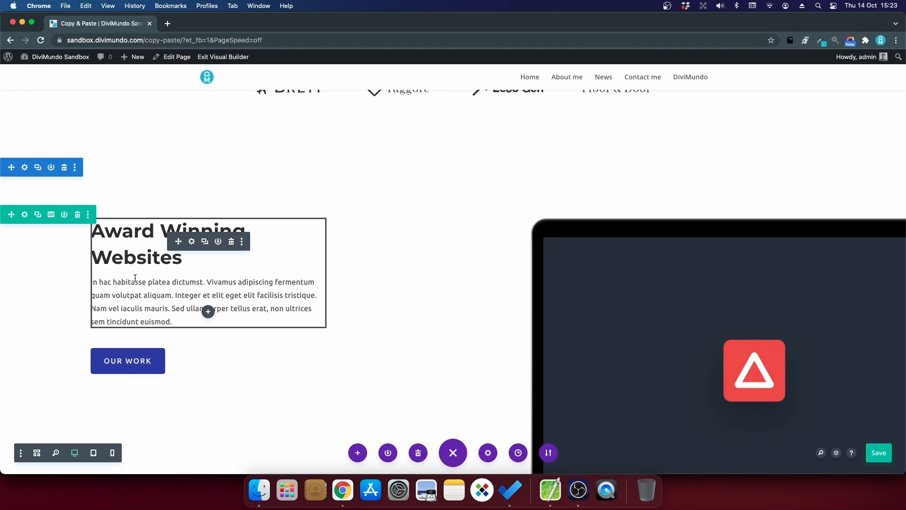
pyautogui.moveTo(192, 241)
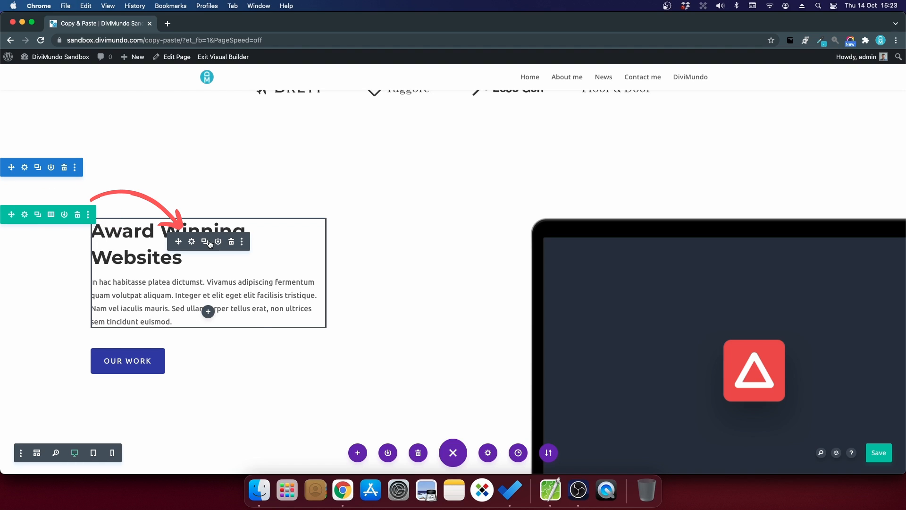
pyautogui.click(241, 241)
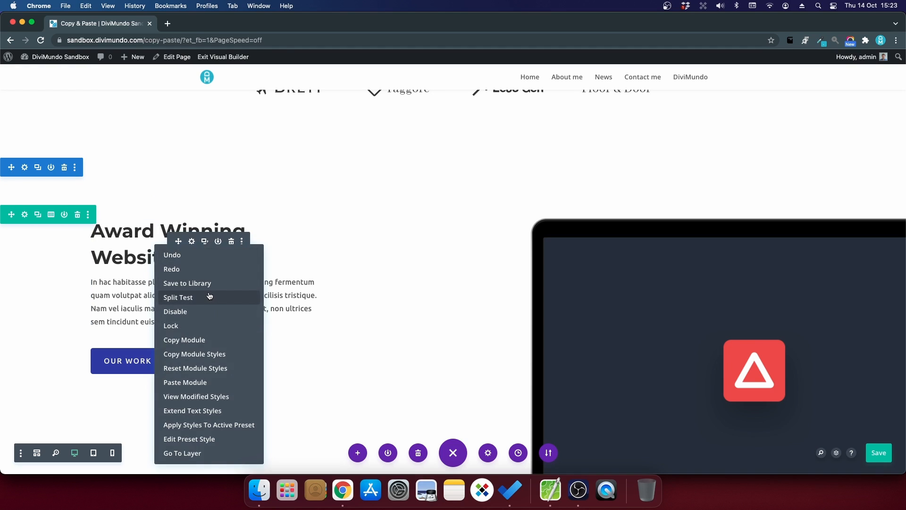
pyautogui.moveTo(188, 340)
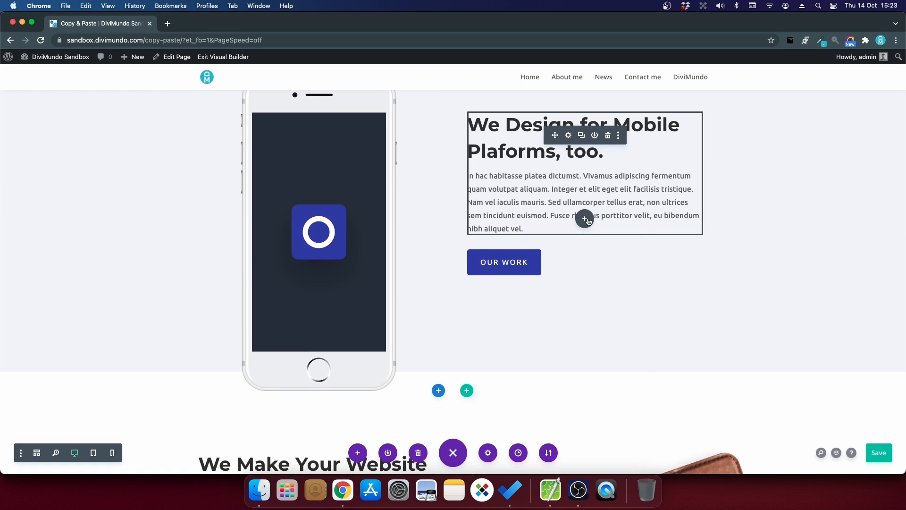
pyautogui.click(617, 135)
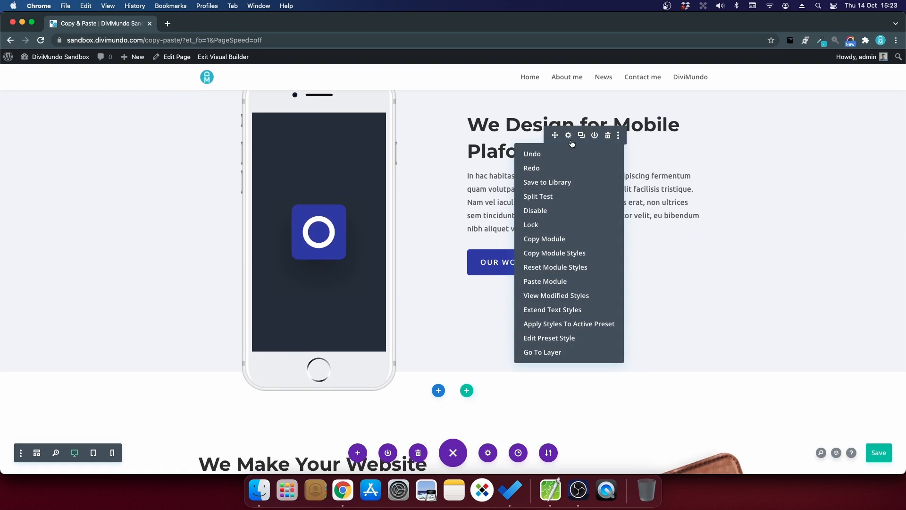
pyautogui.moveTo(557, 276)
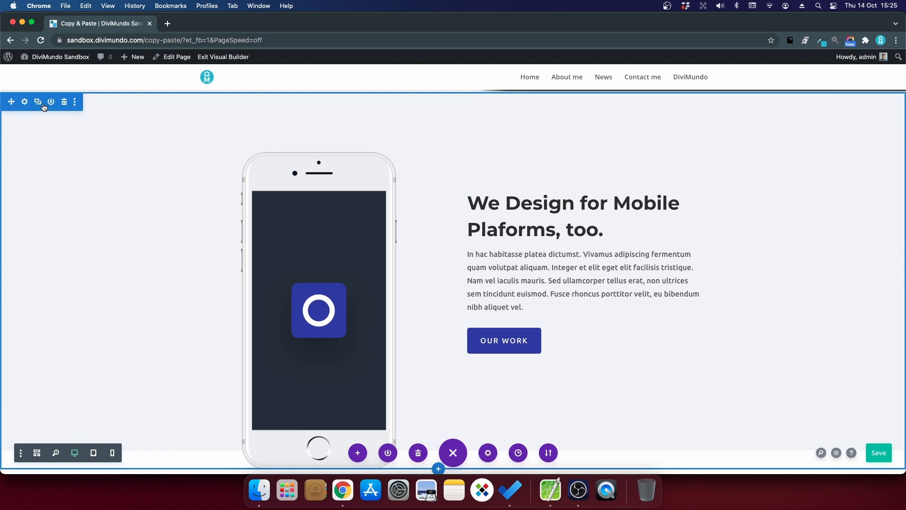
pyautogui.moveTo(75, 102)
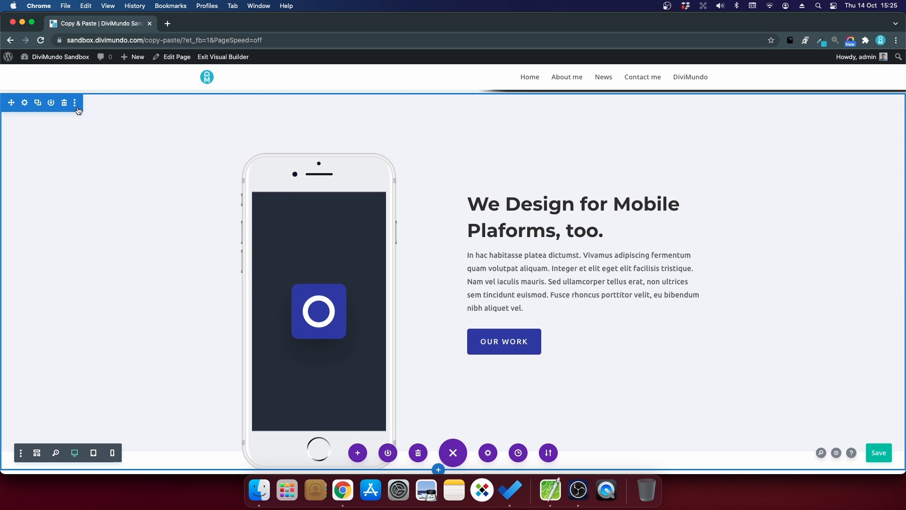
pyautogui.moveTo(75, 103)
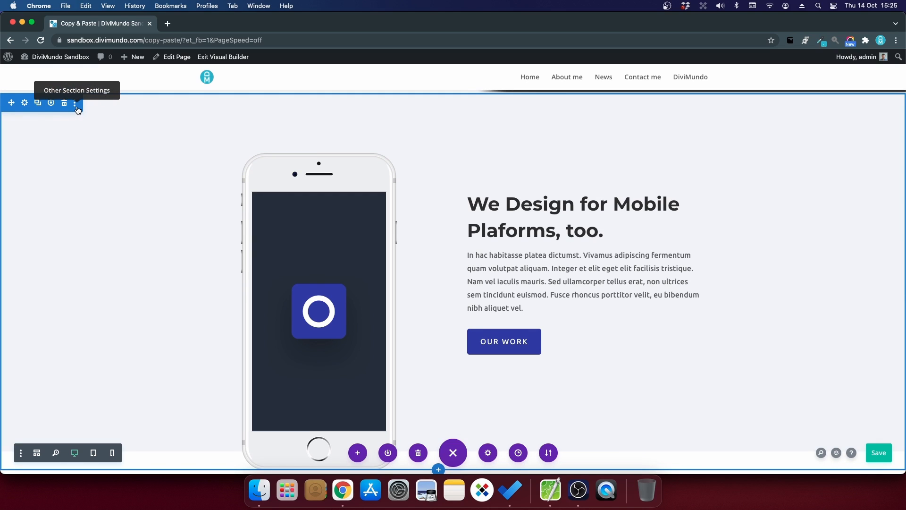
# Copy the mobile design section and paste it at the 'We Make Your Website Work Everywhere' section.
pyautogui.click(75, 102)
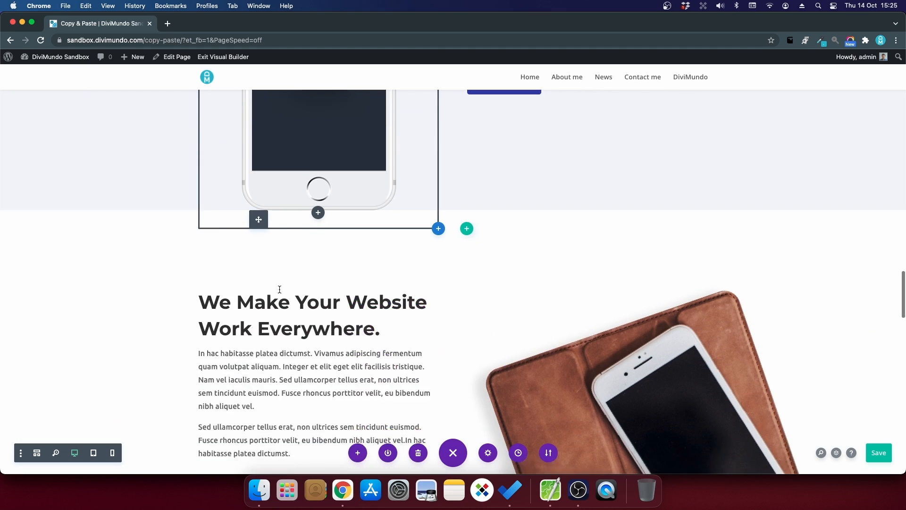
pyautogui.scroll(-3)
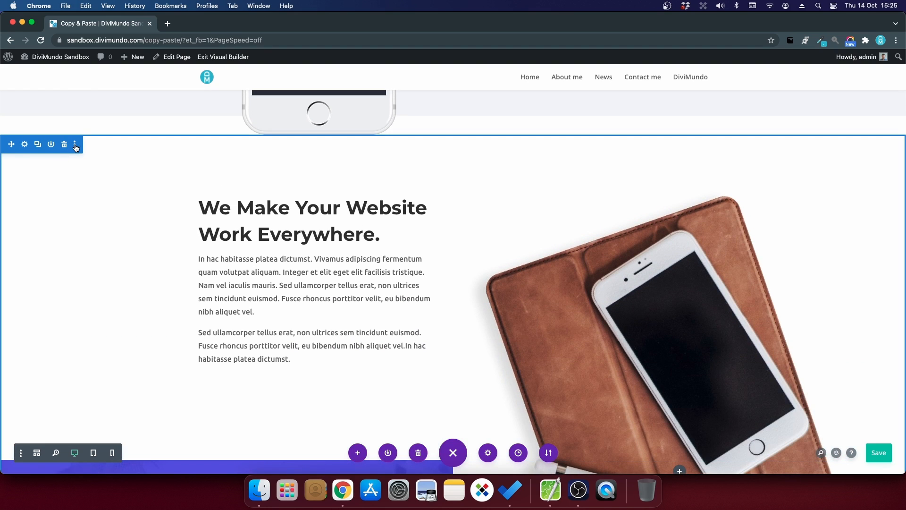
pyautogui.click(75, 144)
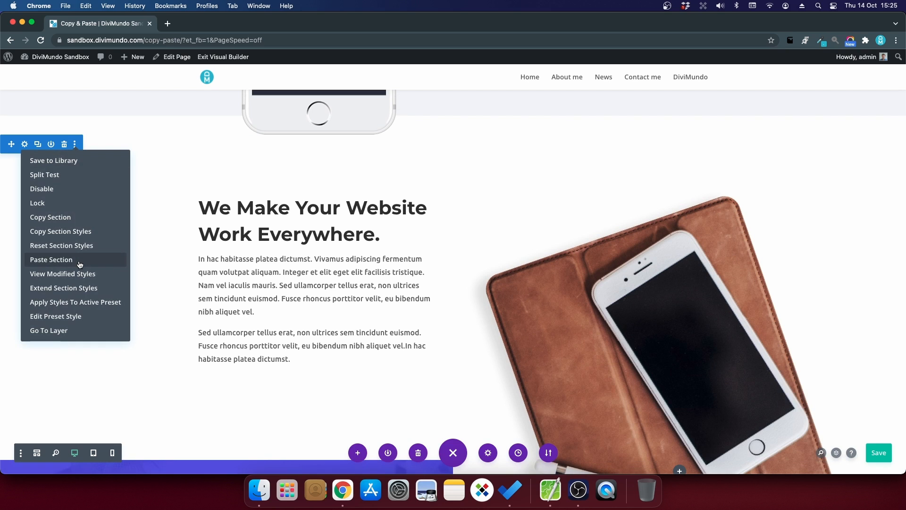
pyautogui.click(51, 260)
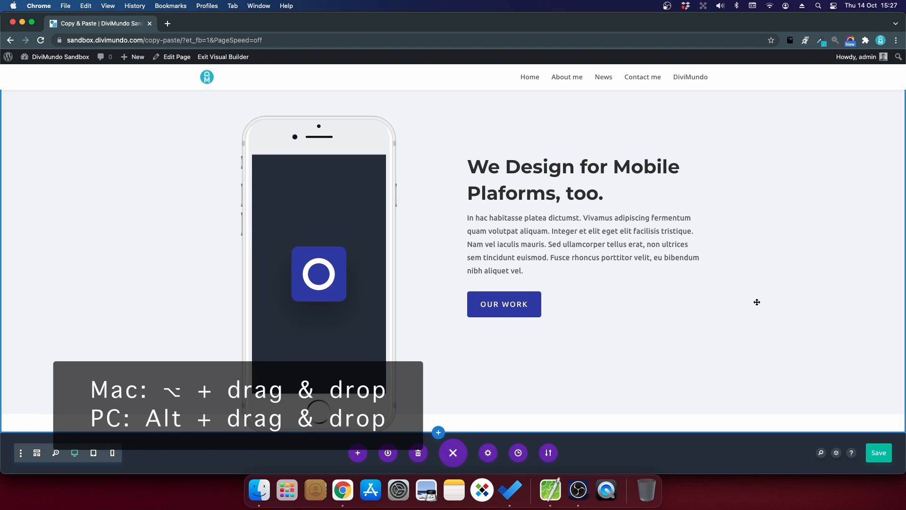
pyautogui.moveTo(760, 305)
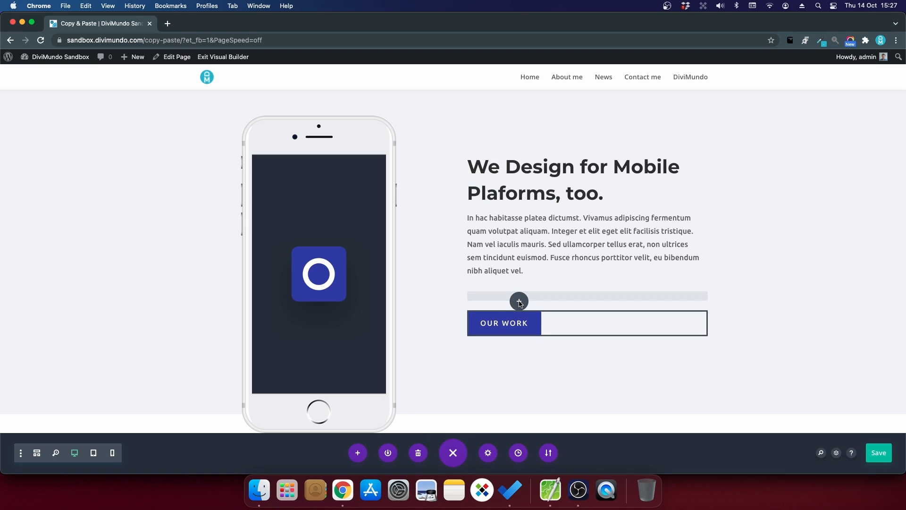
# Place an Alt-dragged copy of the OUR WORK button in the column.
pyautogui.click(519, 301)
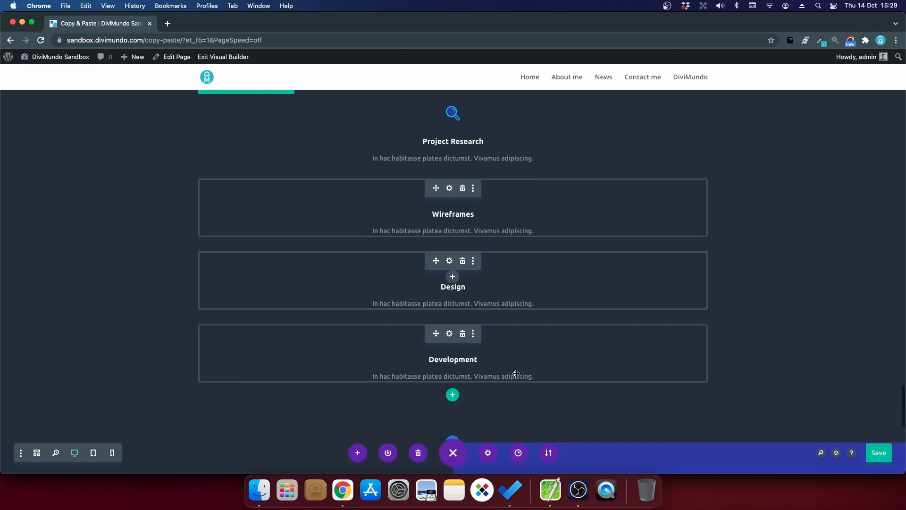
# Scroll down to the Wireframes, Design and Development blurbs below Project Research.
pyautogui.scroll(-3)
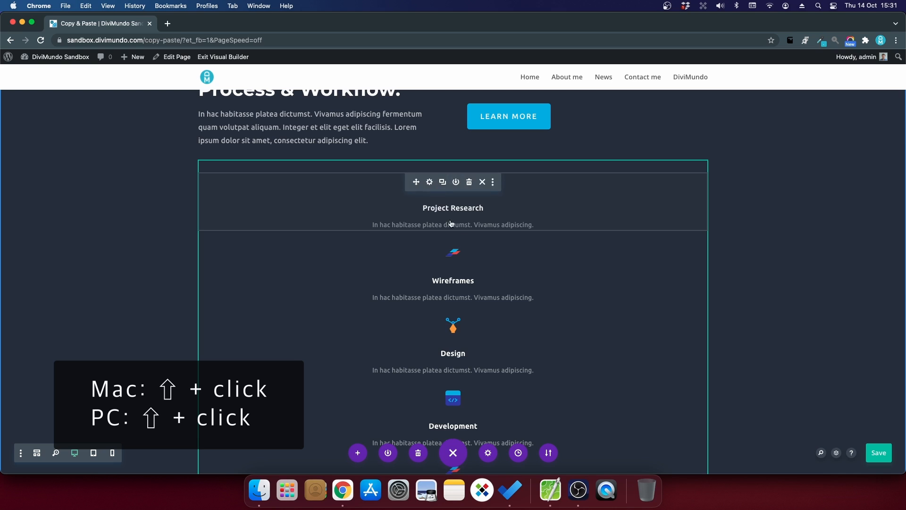
# Copy the selected process blurbs and paste them after the last Development blurb.
pyautogui.scroll(-3)
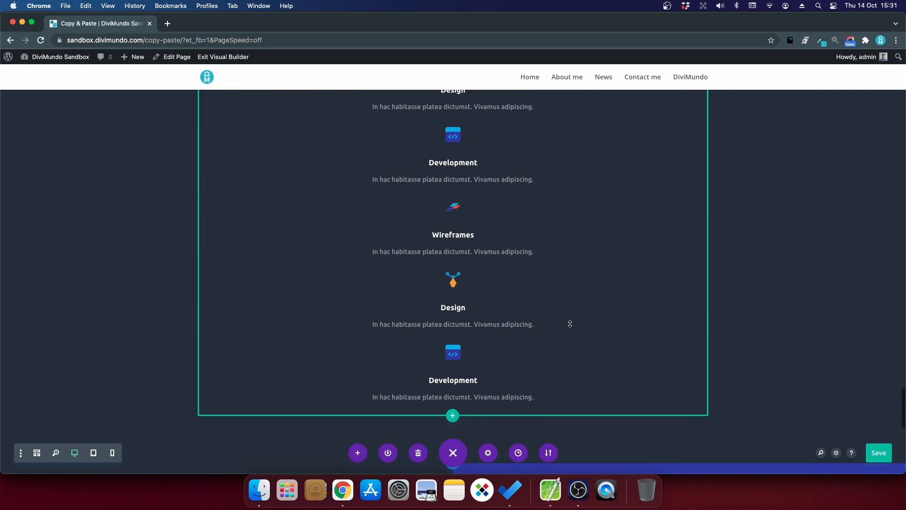
pyautogui.moveTo(427, 359)
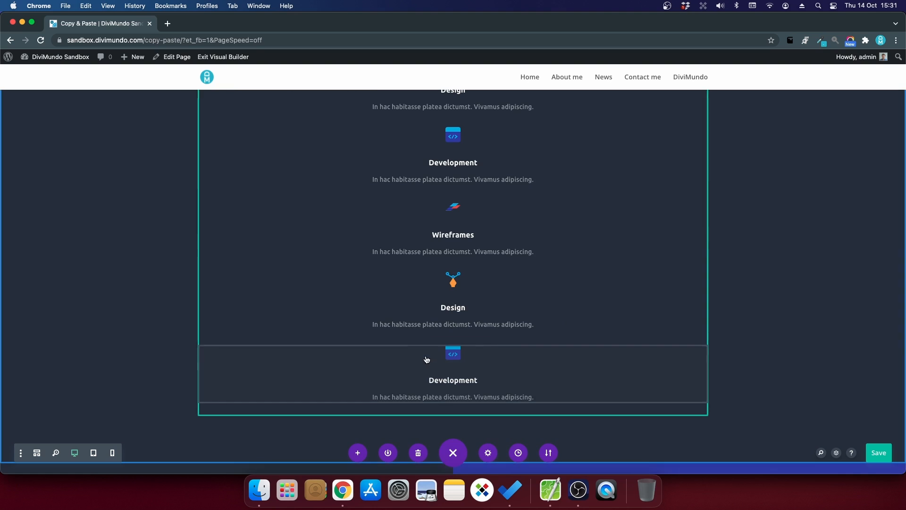
pyautogui.moveTo(393, 367)
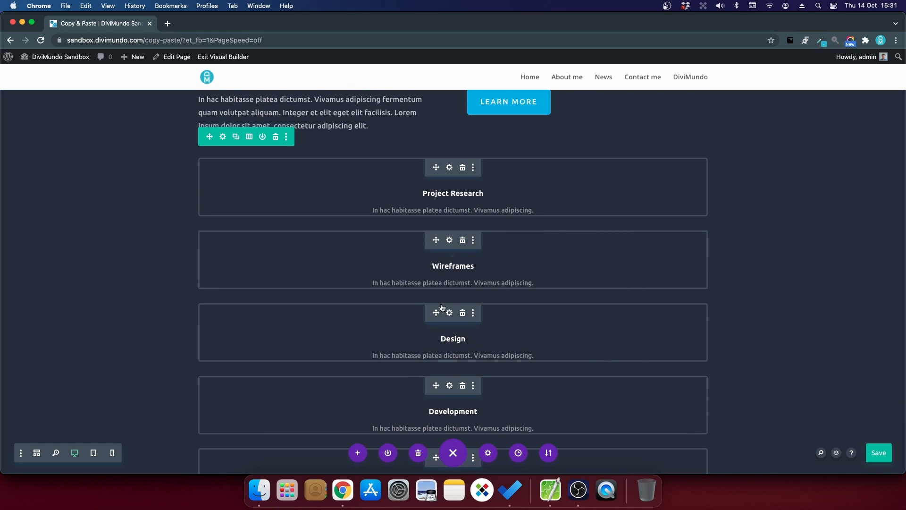
pyautogui.scroll(-3)
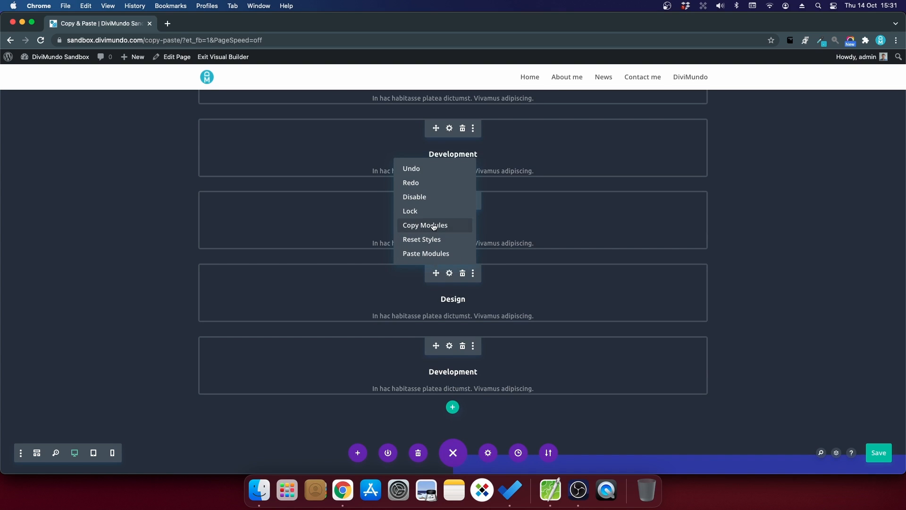
pyautogui.click(424, 225)
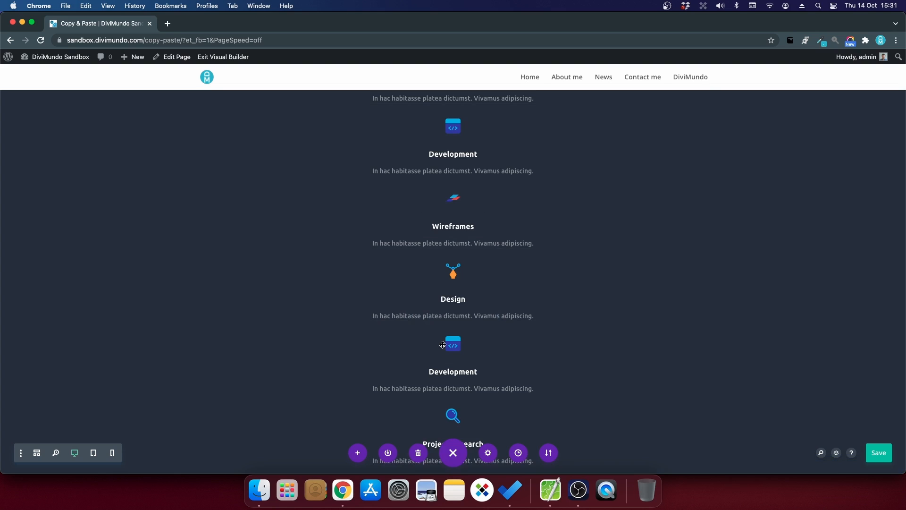
pyautogui.scroll(-3)
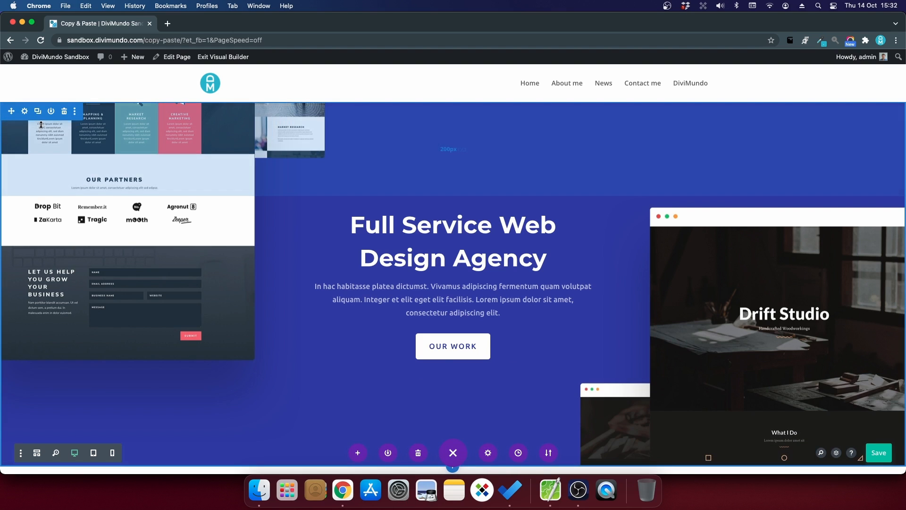
pyautogui.moveTo(51, 109)
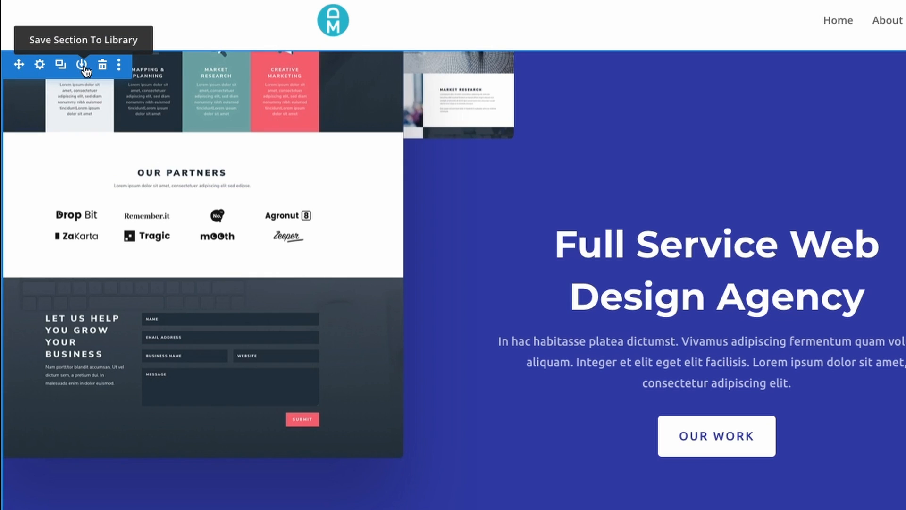
# Save the hero section to the library as 'Hero', then save and exit the builder.
pyautogui.click(81, 64)
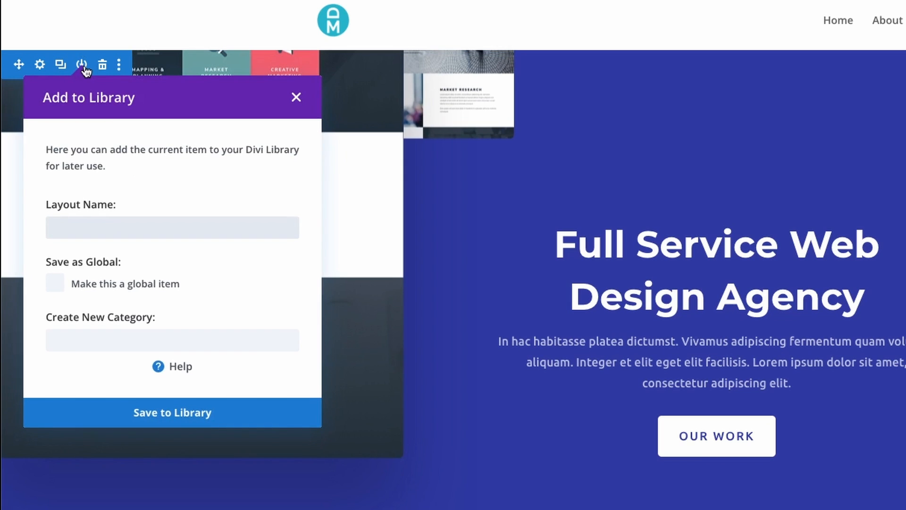
pyautogui.write('Hero')
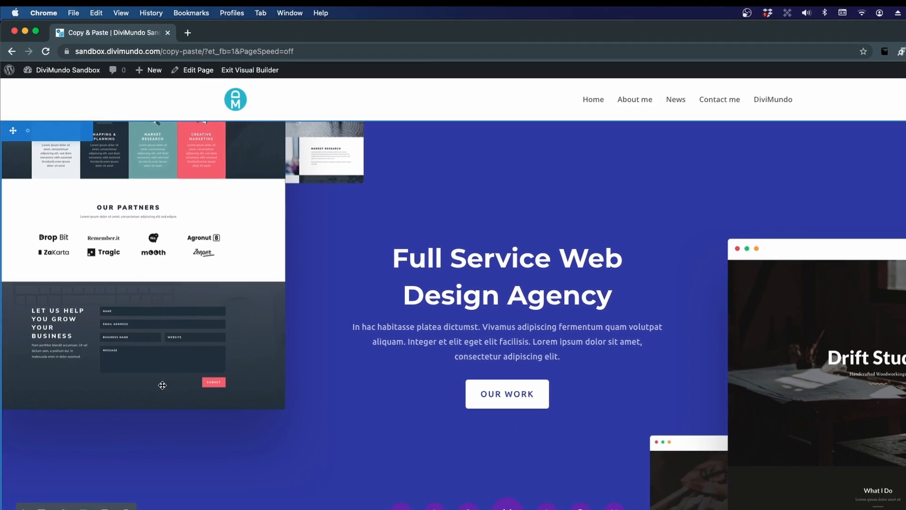
pyautogui.click(223, 57)
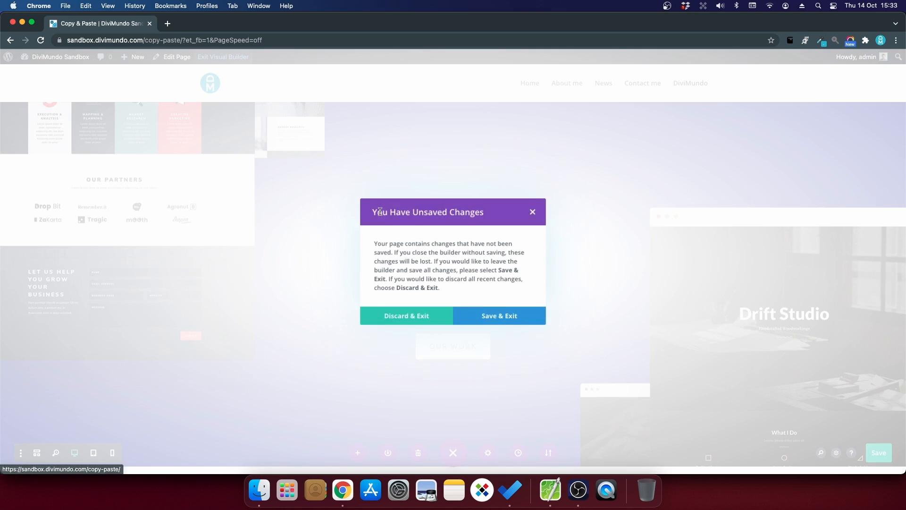
pyautogui.click(405, 315)
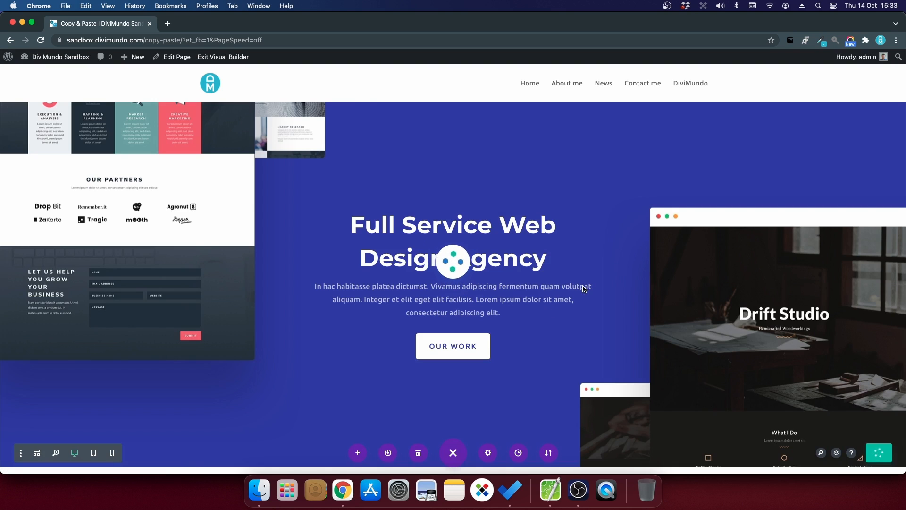
# Go to the site's Home page and enable the Visual Builder.
pyautogui.click(453, 453)
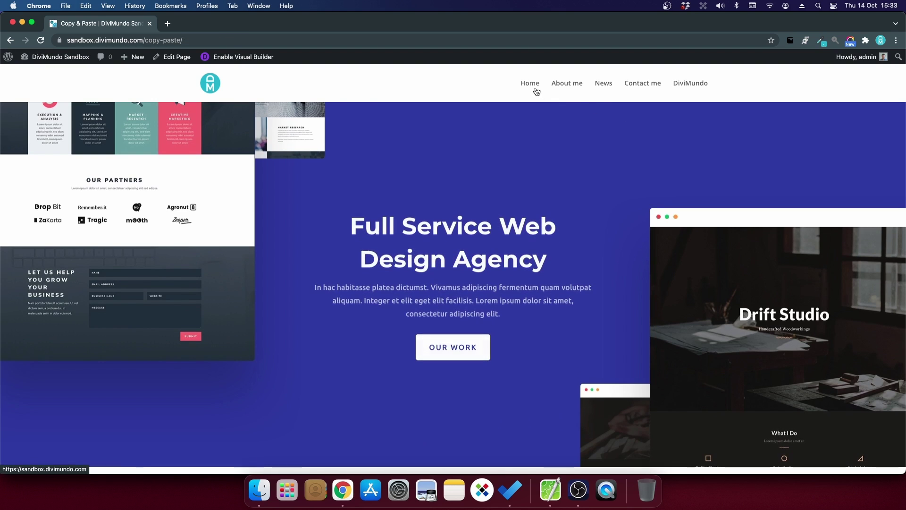
pyautogui.click(529, 83)
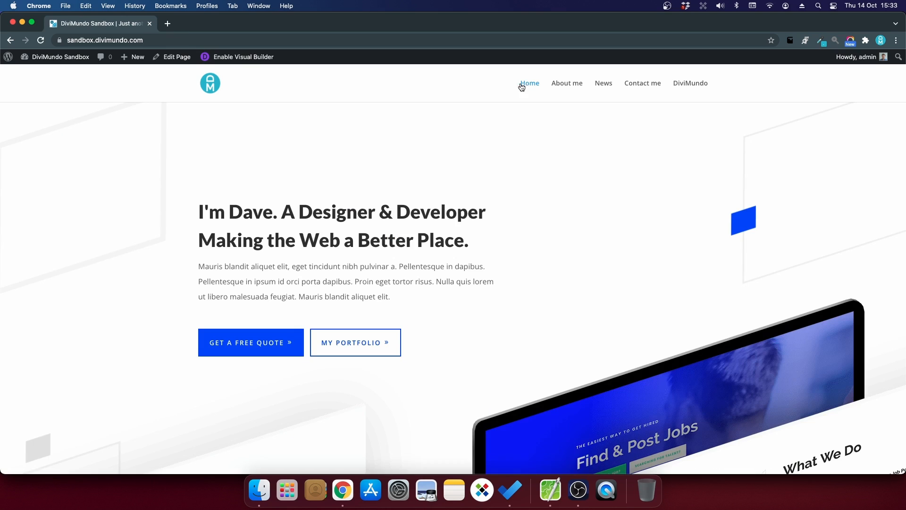
pyautogui.moveTo(243, 63)
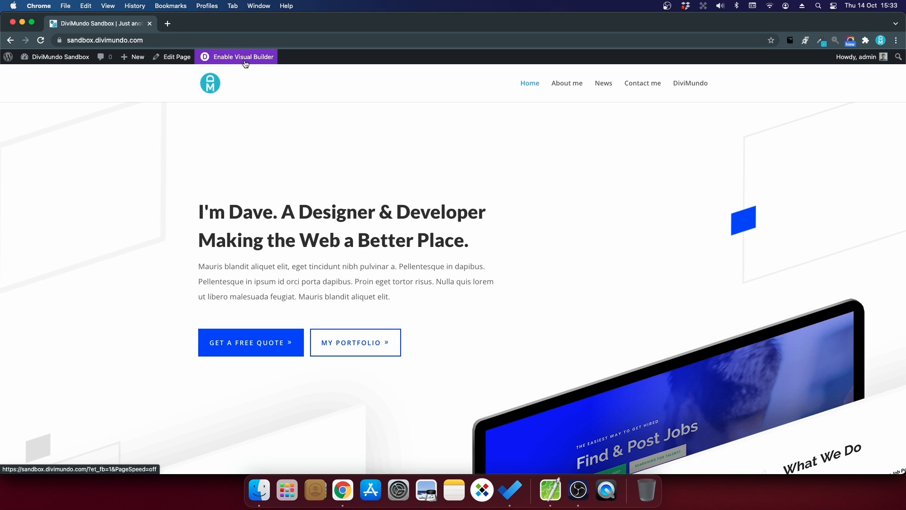
pyautogui.click(243, 57)
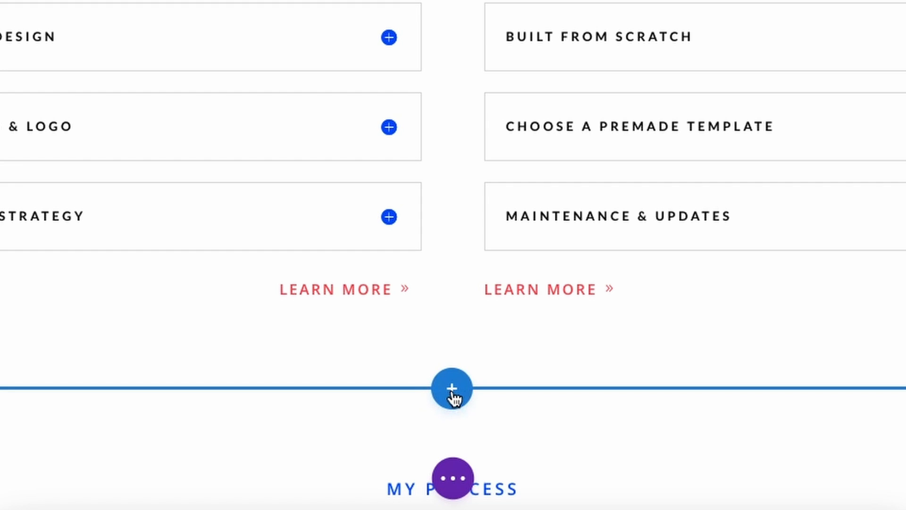
# Add a new section below the services accordions from the library's 'Hero area' layout.
pyautogui.click(452, 388)
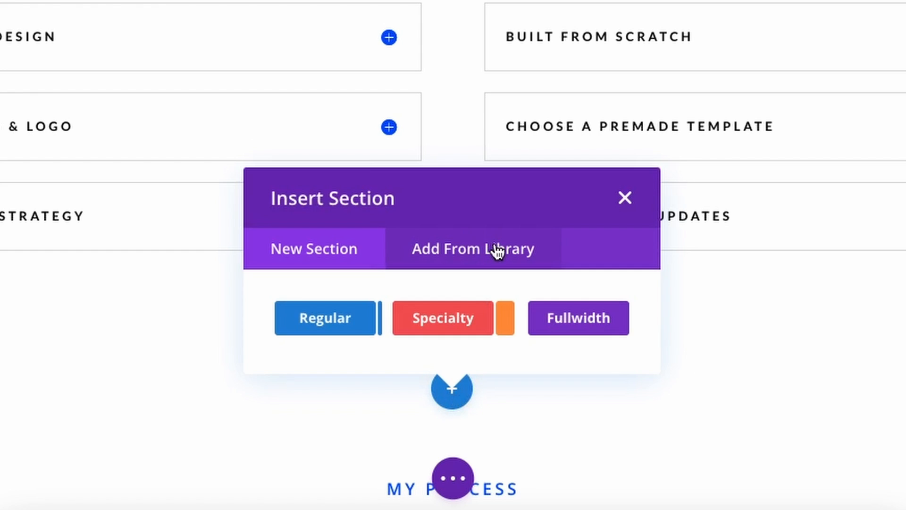
pyautogui.click(473, 249)
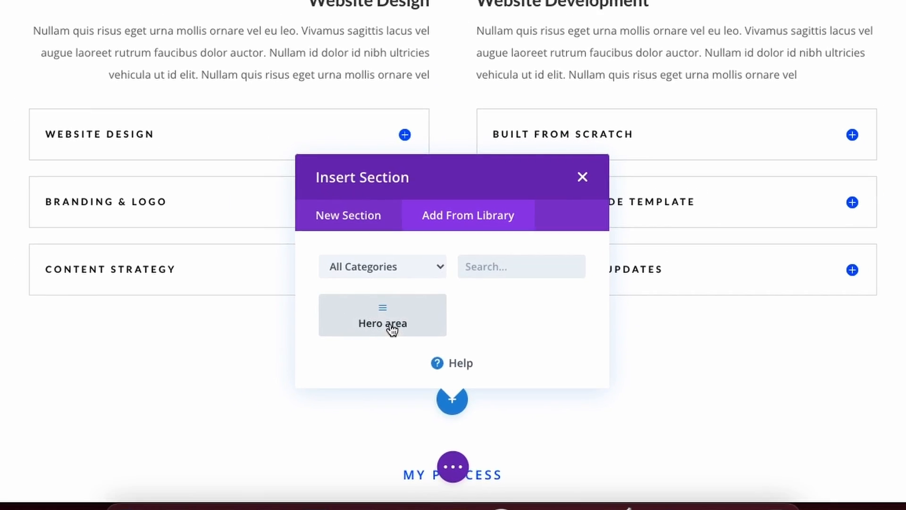
pyautogui.click(582, 177)
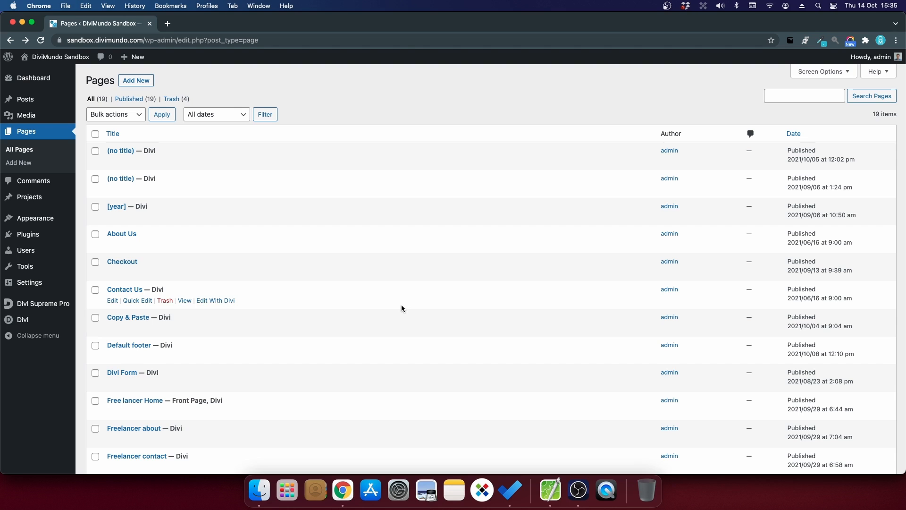
# Create a new page with Divi Builder and choose Clone Existing Page.
pyautogui.click(113, 133)
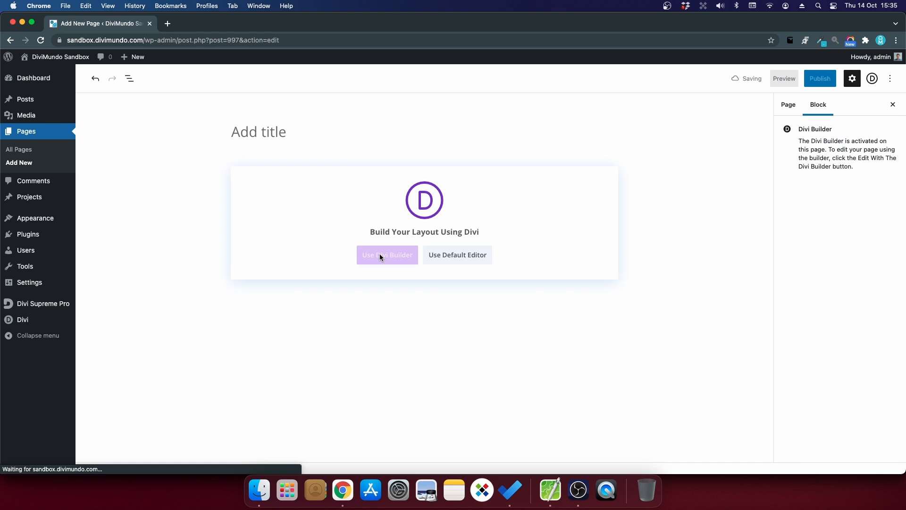
pyautogui.click(387, 255)
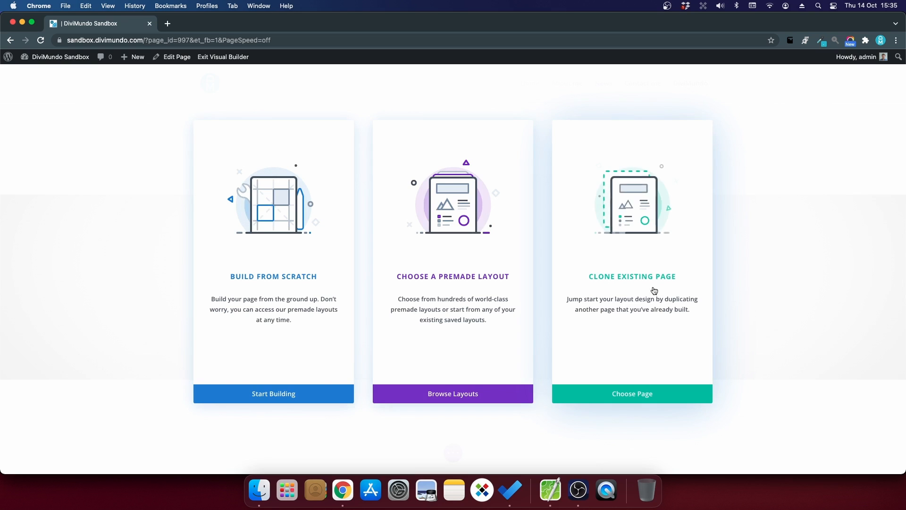
pyautogui.click(631, 393)
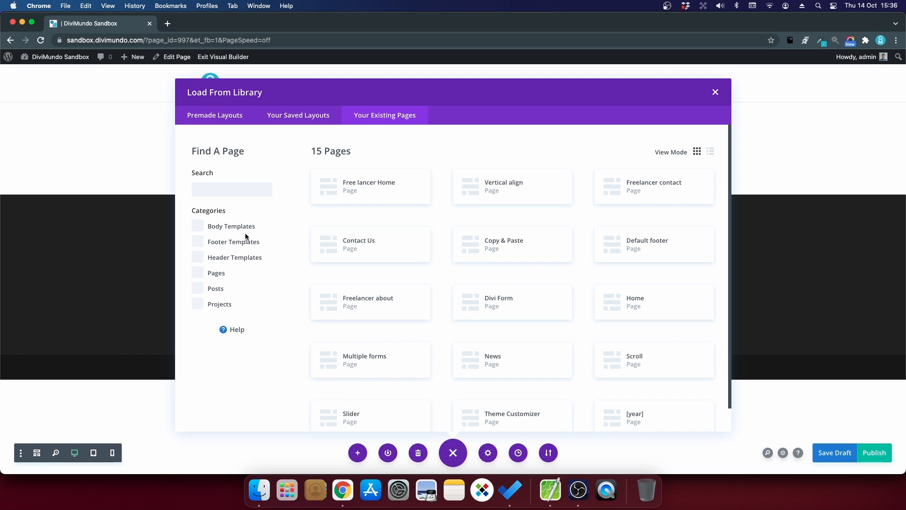
pyautogui.moveTo(392, 330)
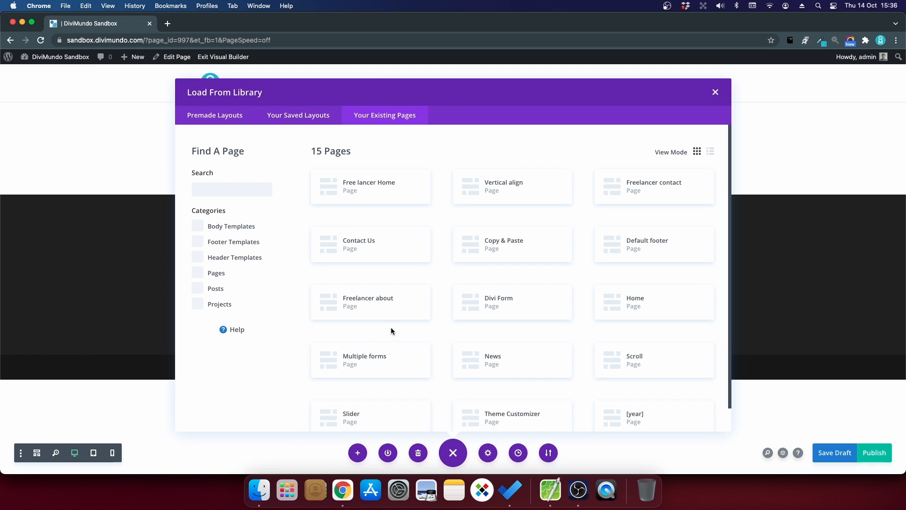
pyautogui.moveTo(349, 249)
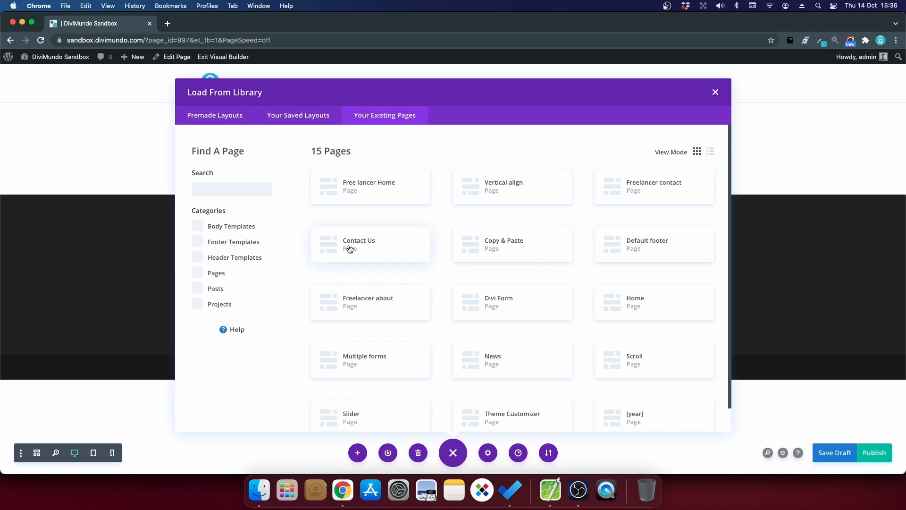
# Clone the Contact Us layout, scroll through it, and open the 'Freelancer about' page.
pyautogui.click(359, 244)
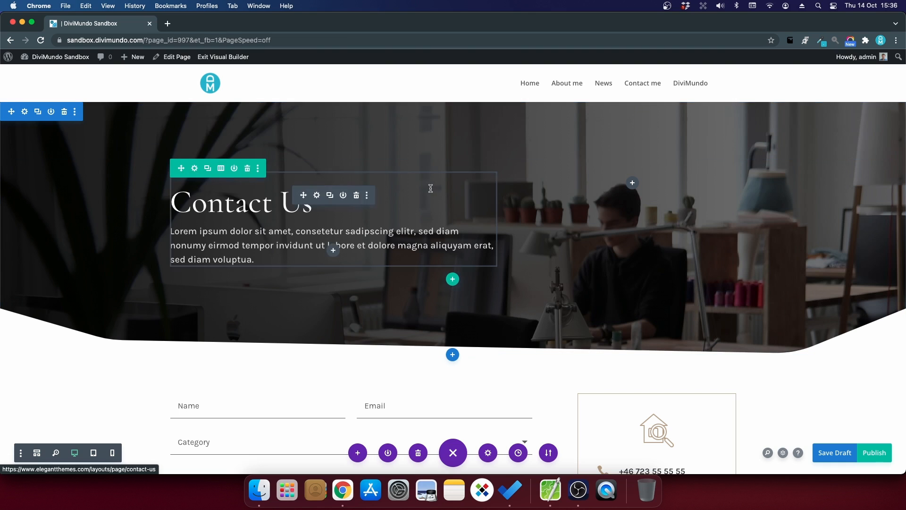
pyautogui.scroll(-3)
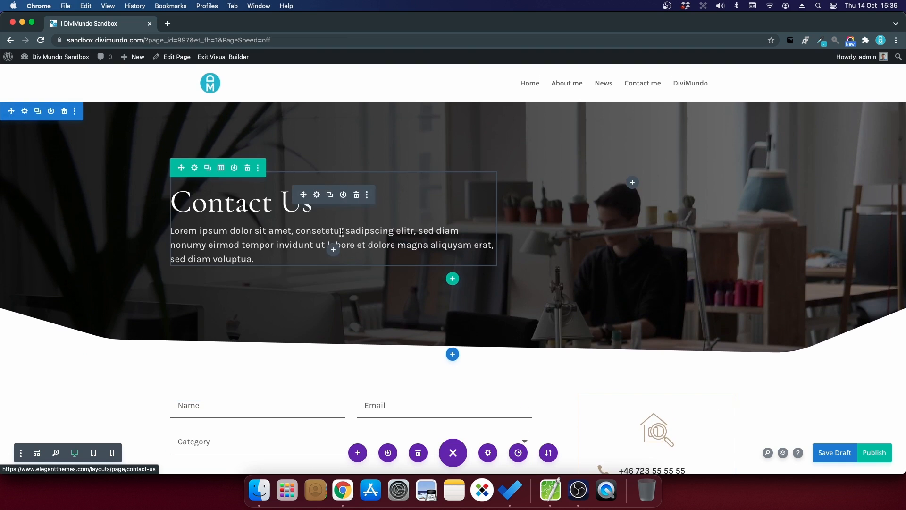
pyautogui.click(566, 83)
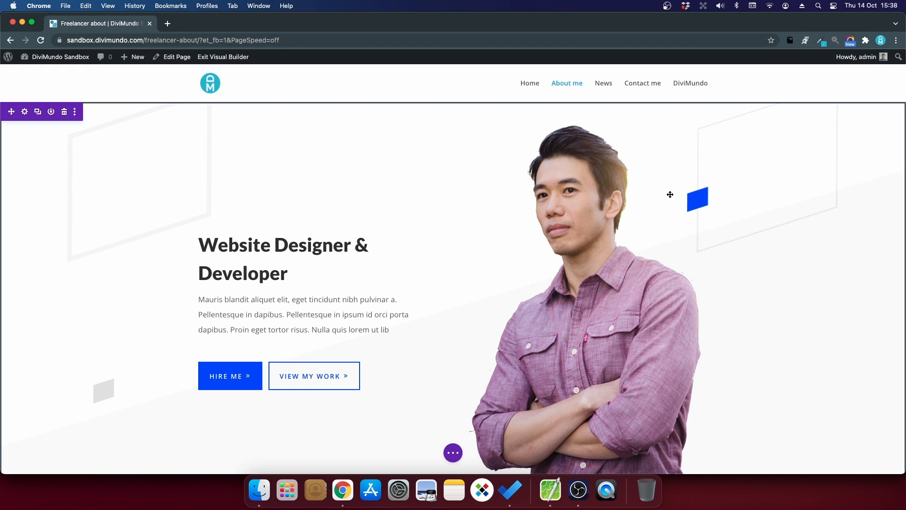
pyautogui.moveTo(500, 181)
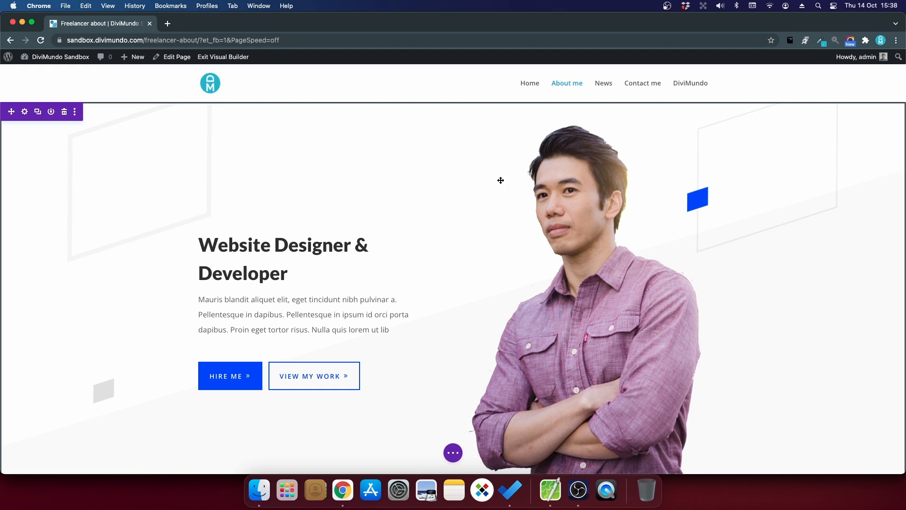
pyautogui.moveTo(496, 233)
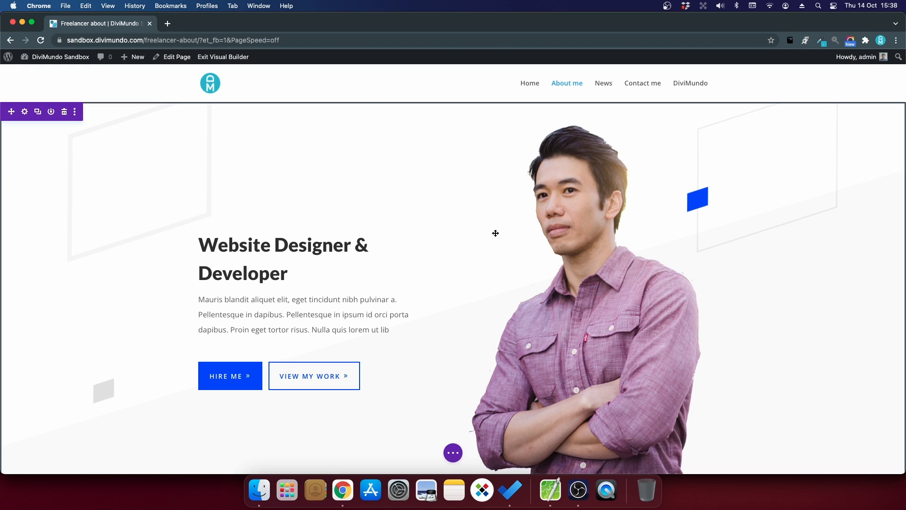
pyautogui.moveTo(502, 248)
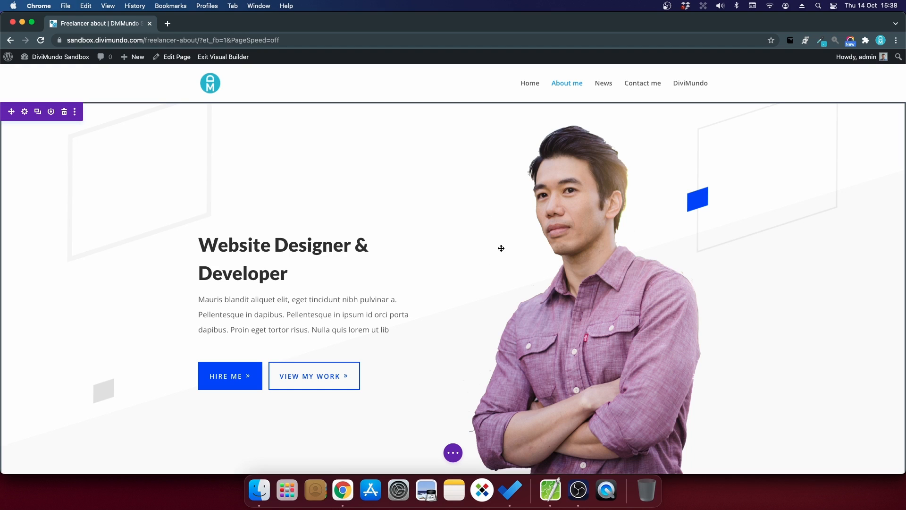
pyautogui.moveTo(510, 241)
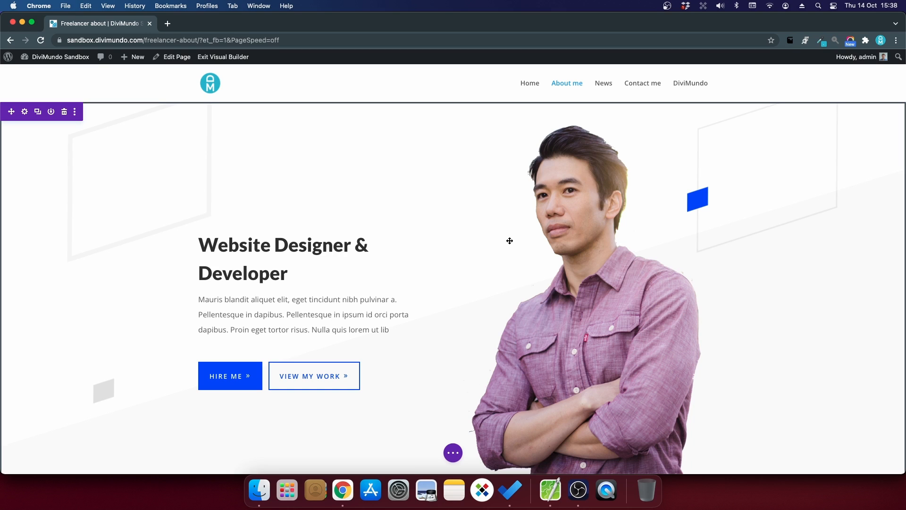
pyautogui.moveTo(510, 240)
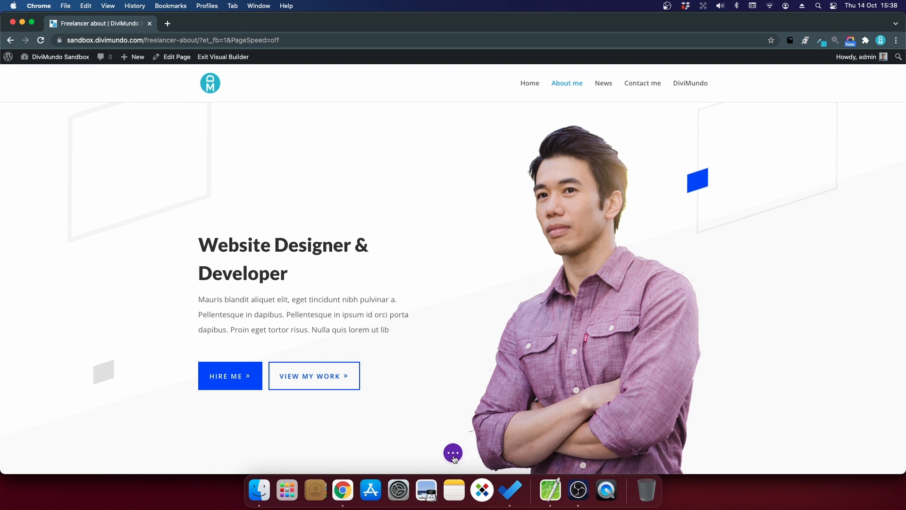
# Export the Freelancer about layout as Freelancer about.json, then go to the Contact me page.
pyautogui.click(453, 453)
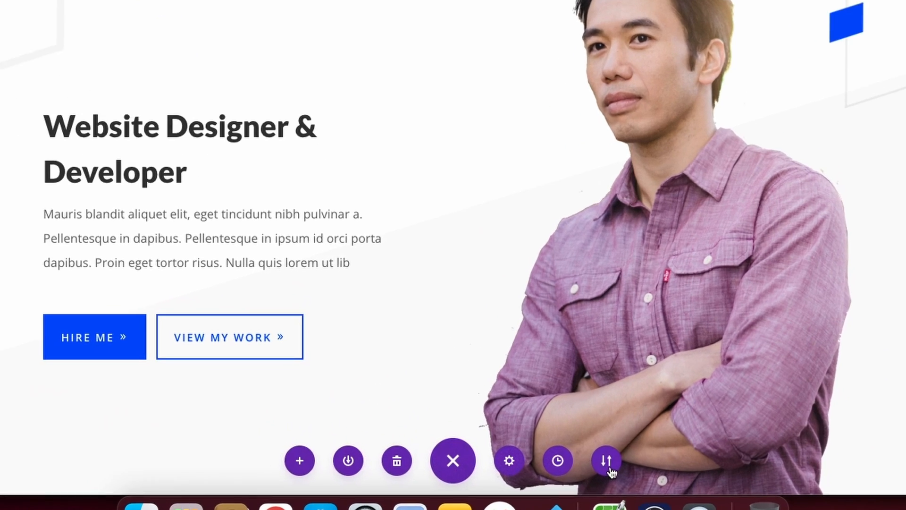
pyautogui.click(607, 460)
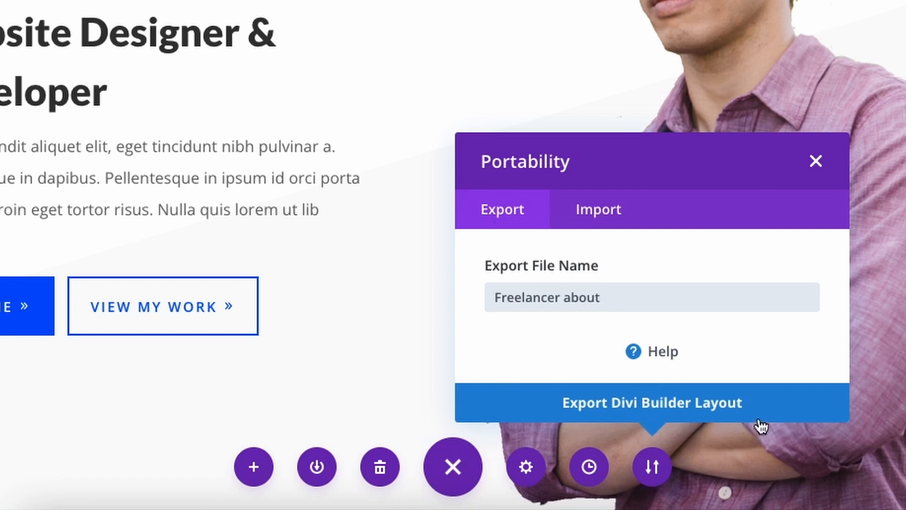
pyautogui.click(653, 402)
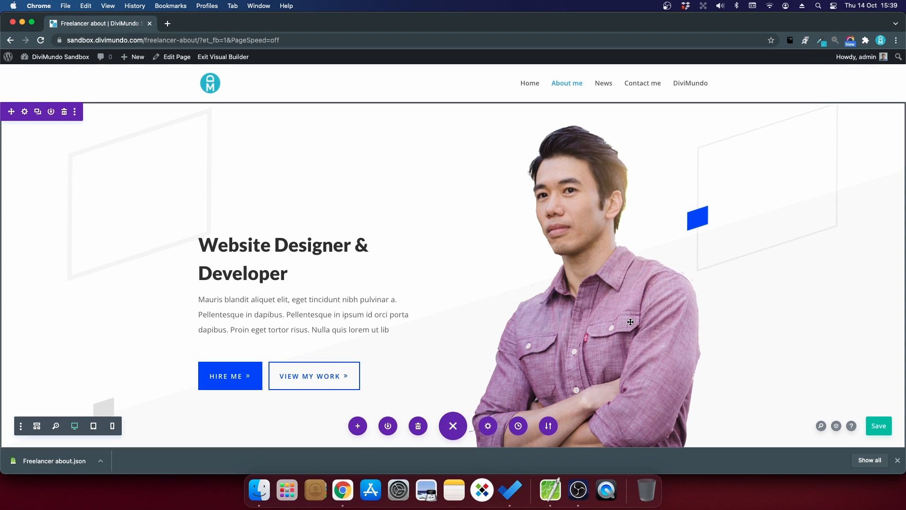
pyautogui.click(642, 83)
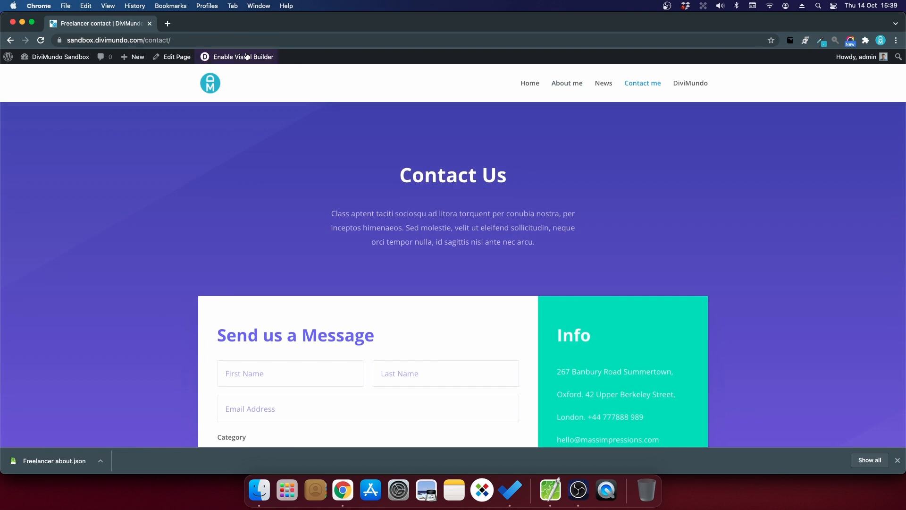
# Import Freelancer about.json onto Contact me, replacing existing content with no backup download.
pyautogui.click(242, 57)
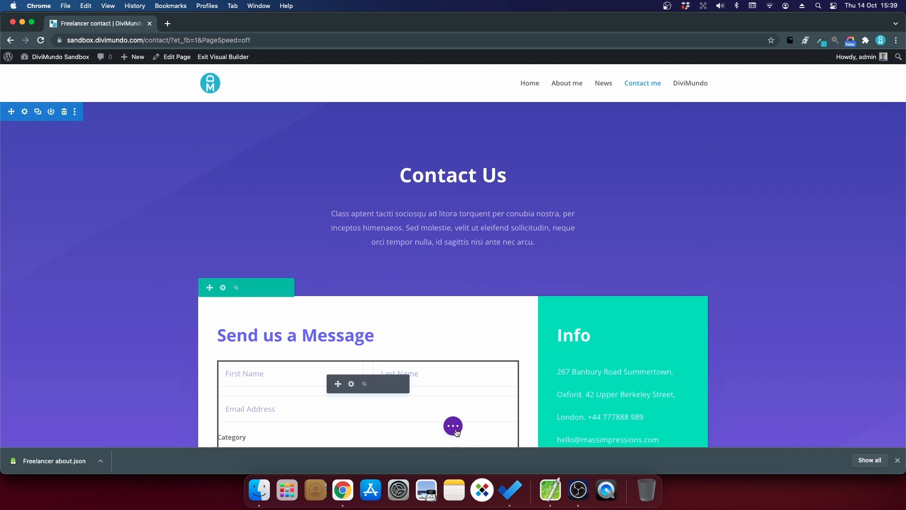
pyautogui.click(453, 425)
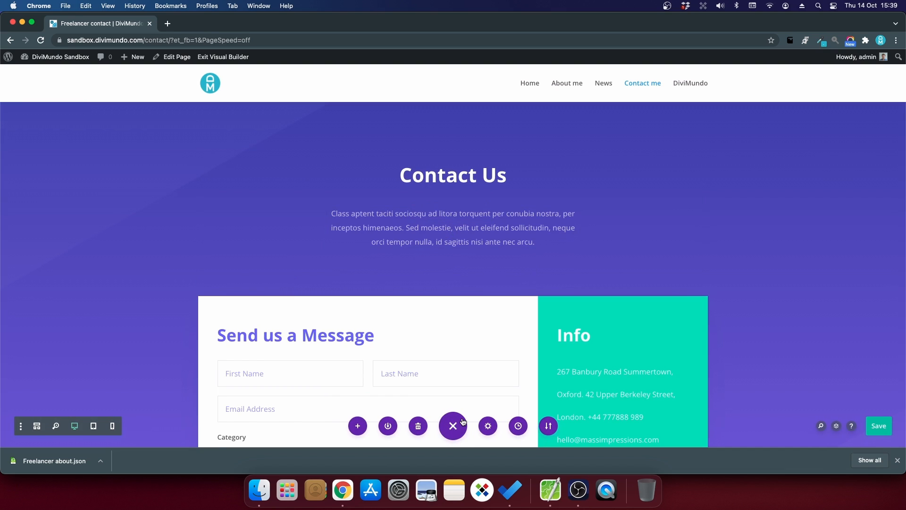
pyautogui.click(548, 426)
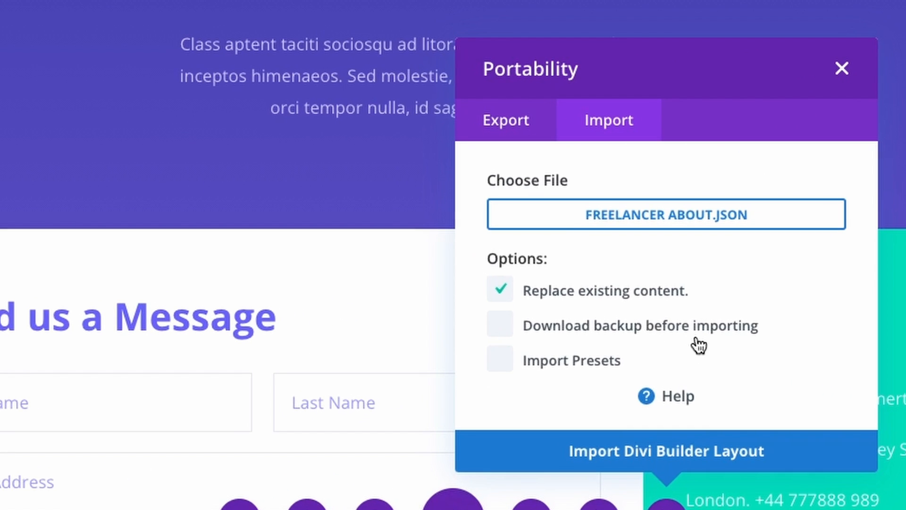
pyautogui.moveTo(660, 302)
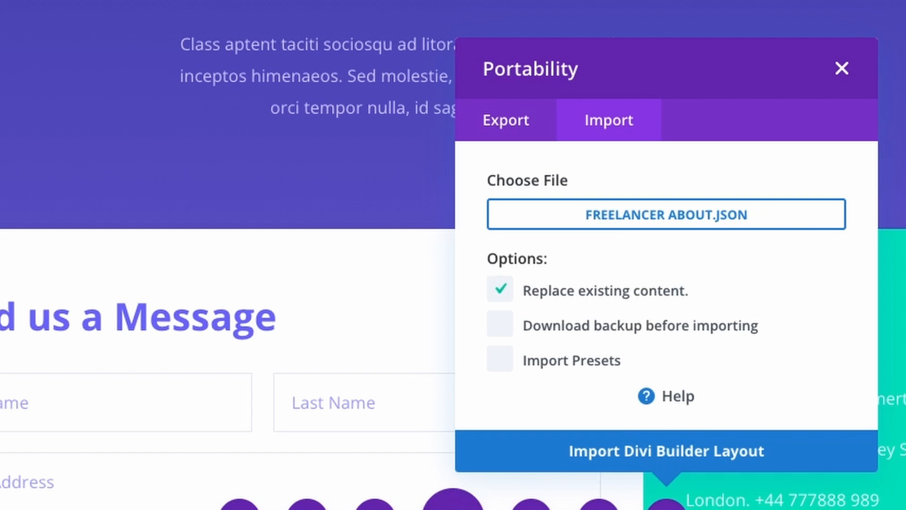
pyautogui.click(499, 325)
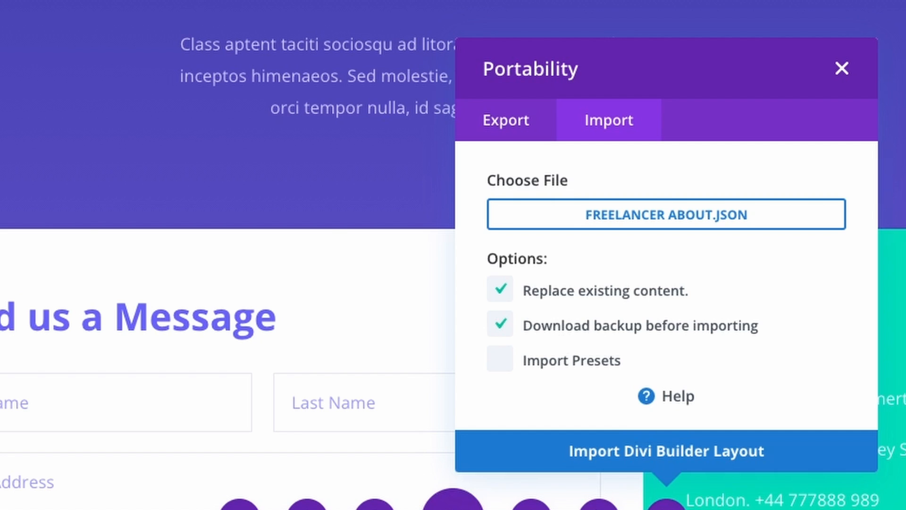
pyautogui.click(499, 324)
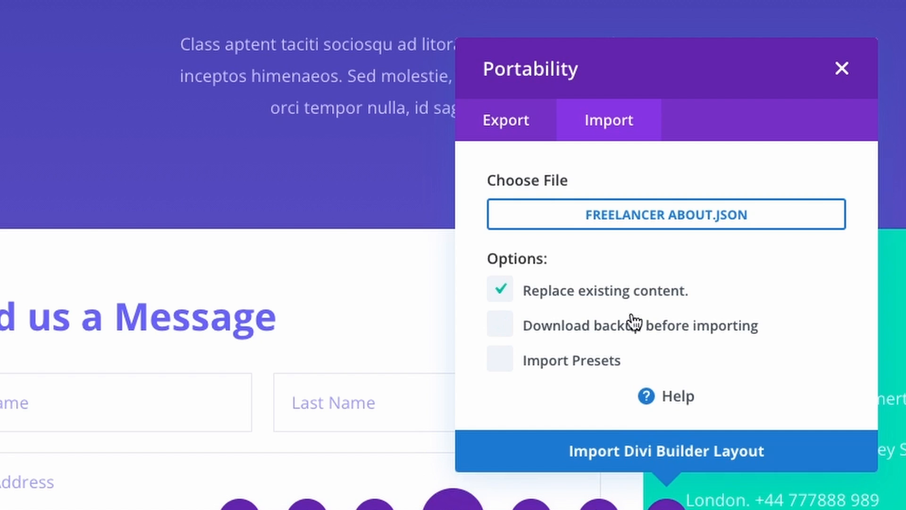
pyautogui.moveTo(595, 371)
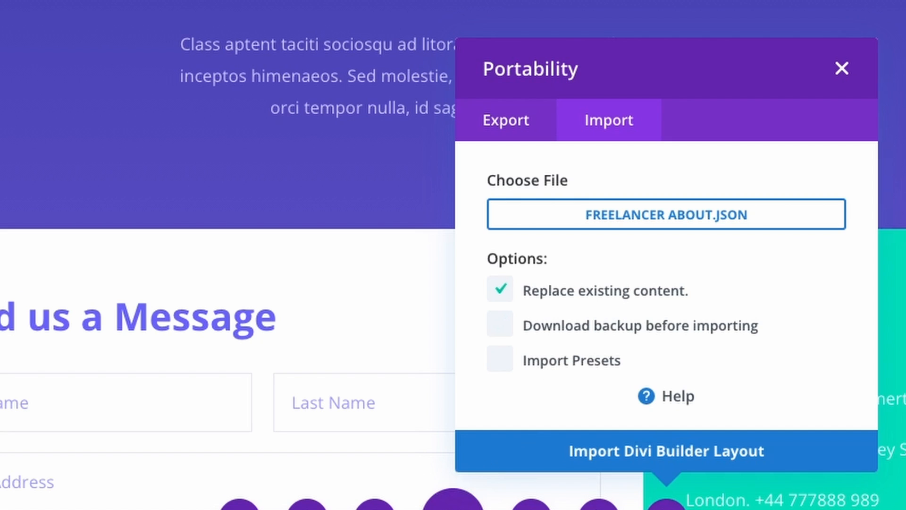
pyautogui.moveTo(579, 305)
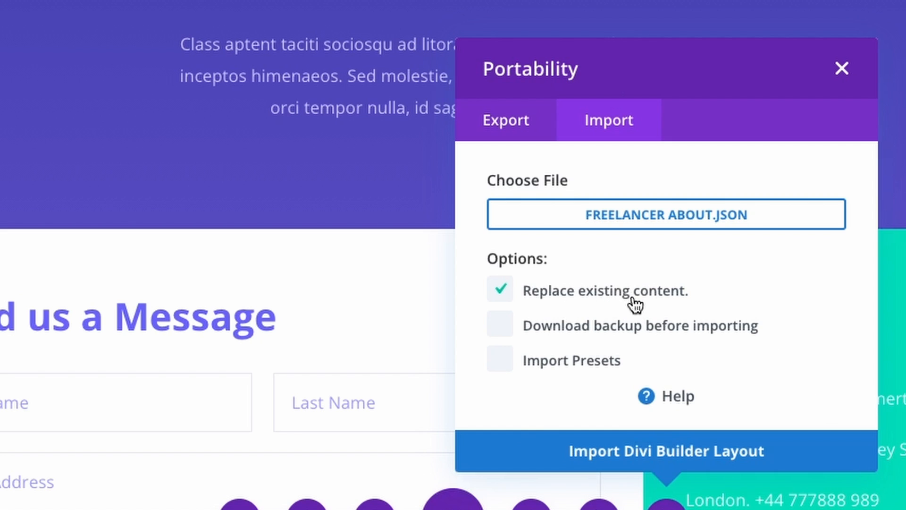
pyautogui.click(665, 451)
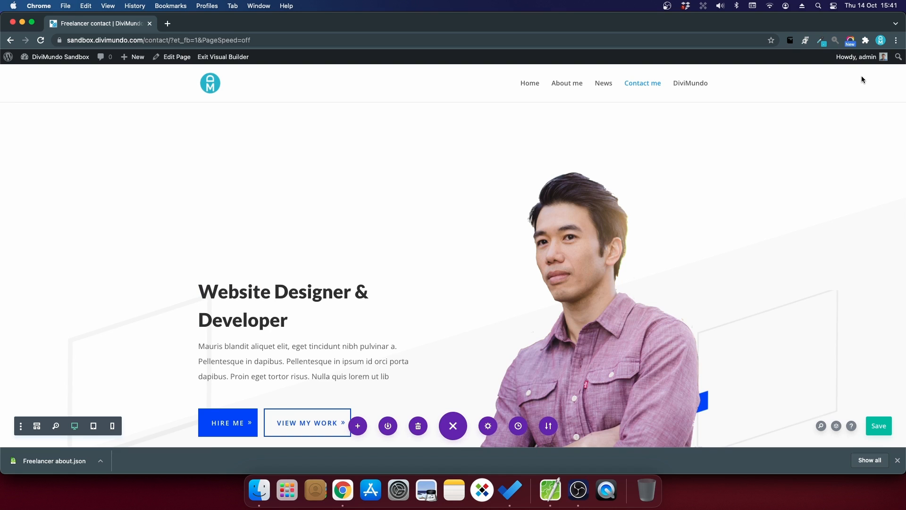
# Scroll down to the imported 'About me' section beginning 'Hello, I'm Dave.'.
pyautogui.scroll(-3)
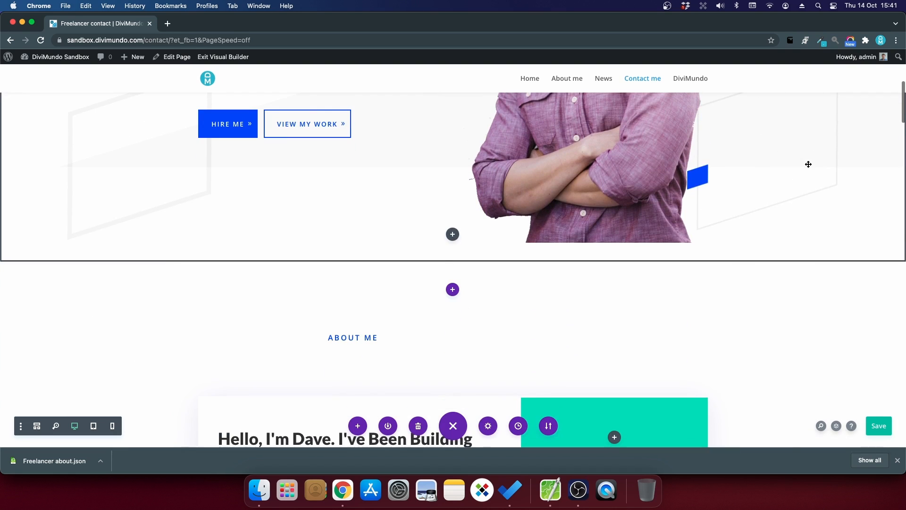
pyautogui.moveTo(808, 166)
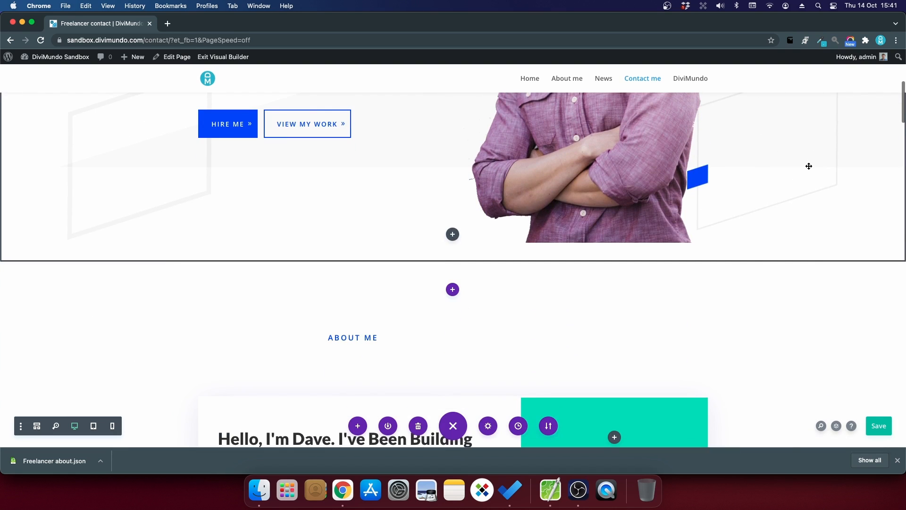